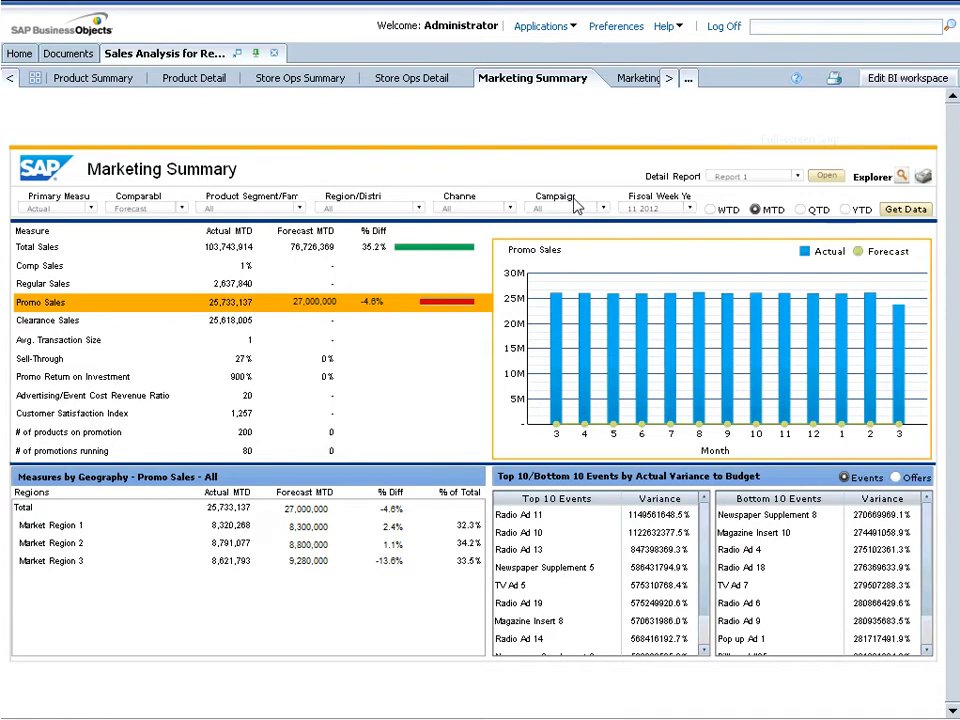
pyautogui.moveTo(477, 272)
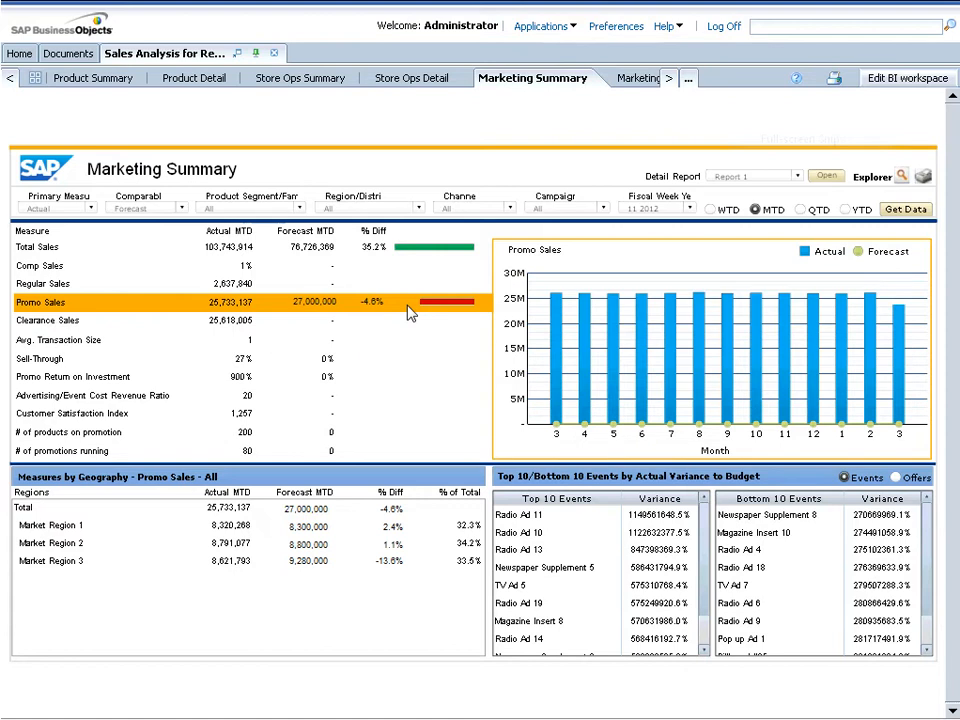
pyautogui.moveTo(853, 294)
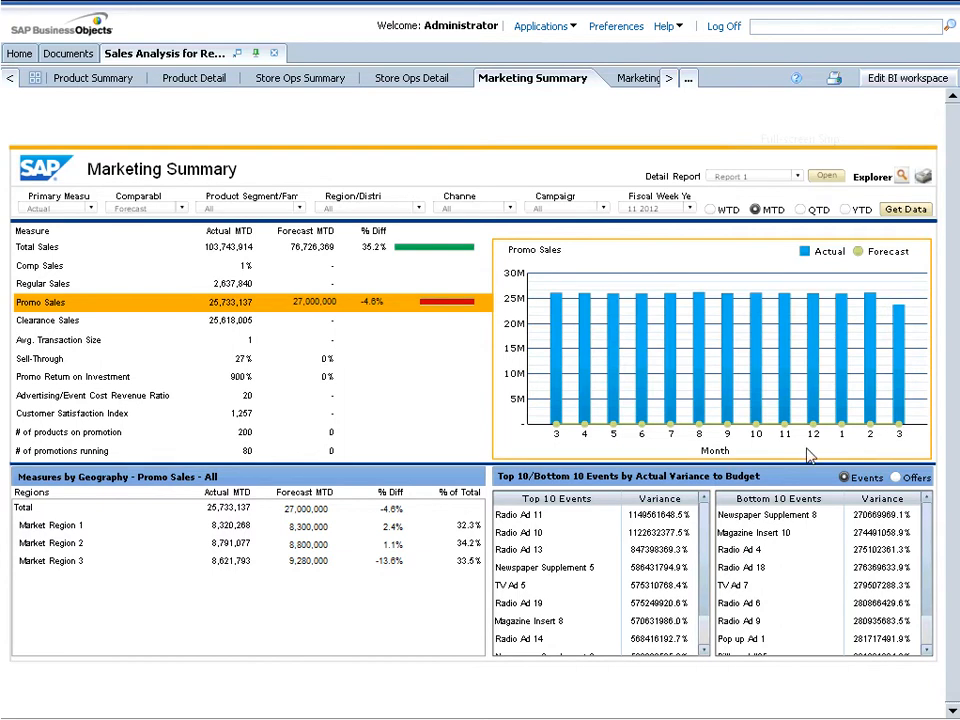
pyautogui.moveTo(571, 500)
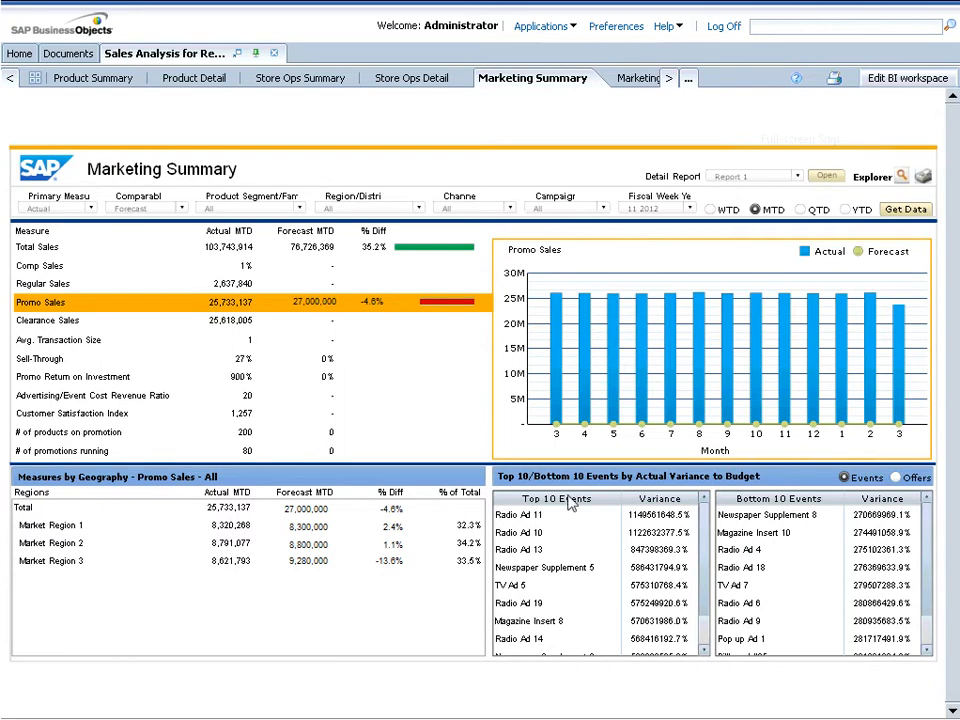
pyautogui.moveTo(393, 581)
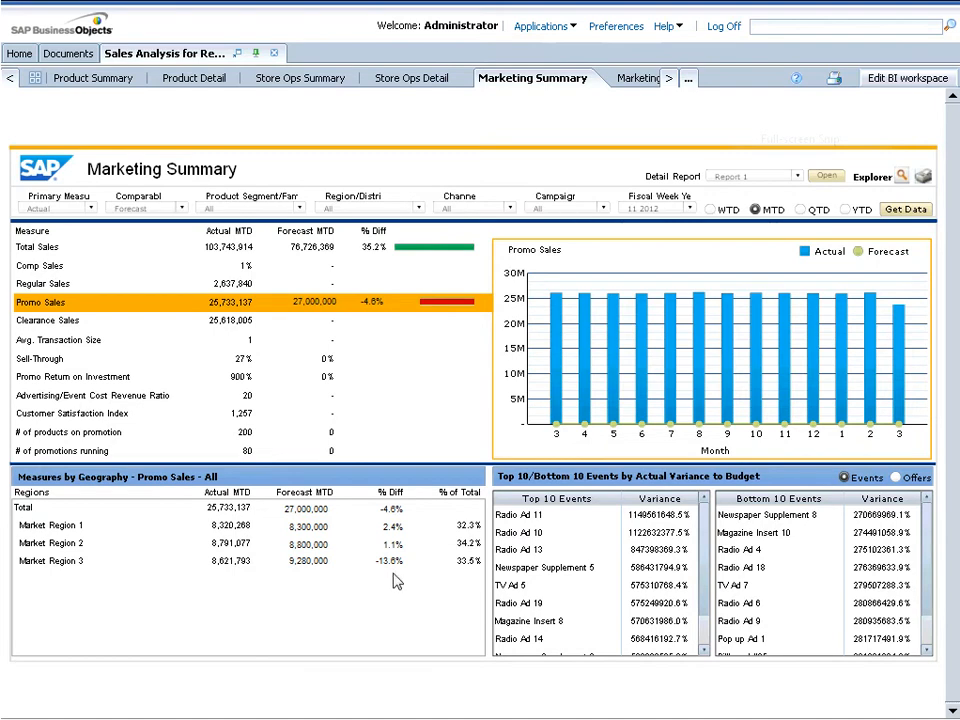
pyautogui.moveTo(113, 572)
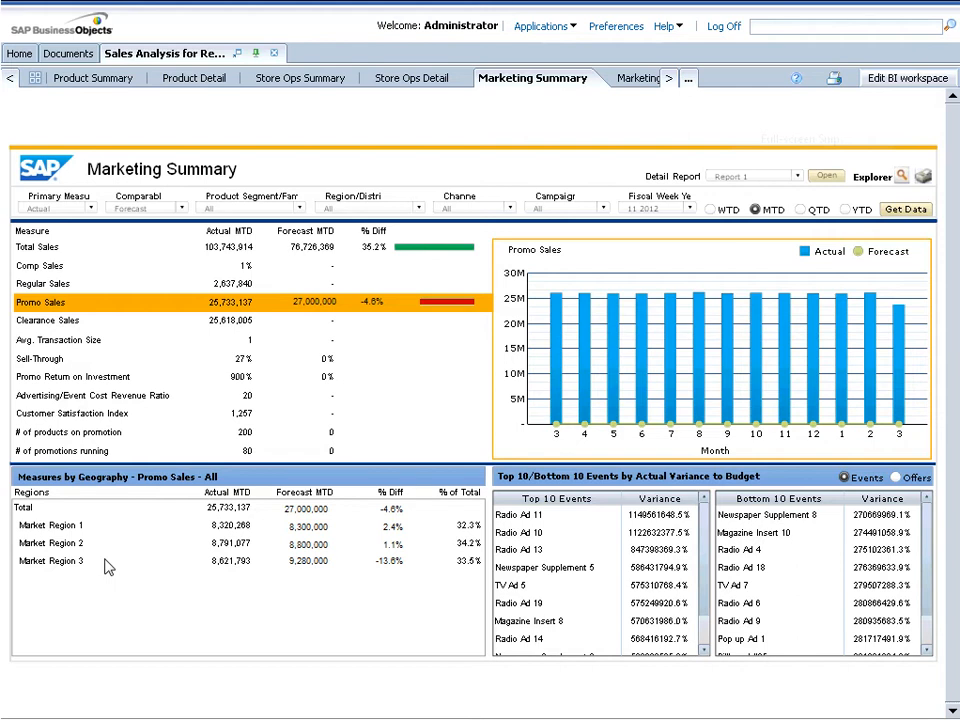
pyautogui.moveTo(303, 380)
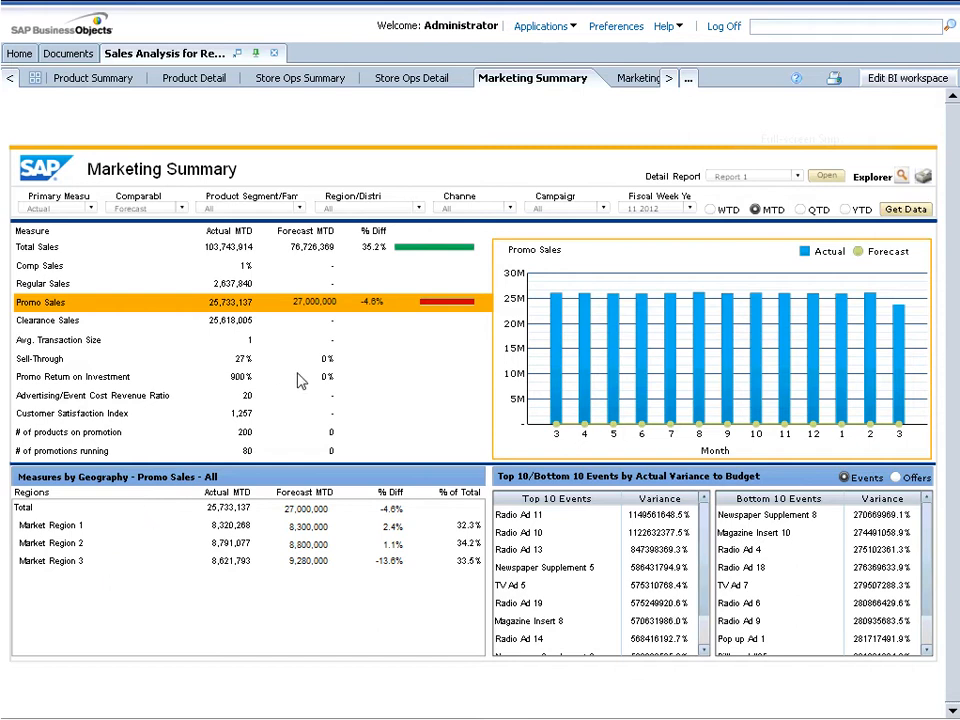
pyautogui.moveTo(419, 218)
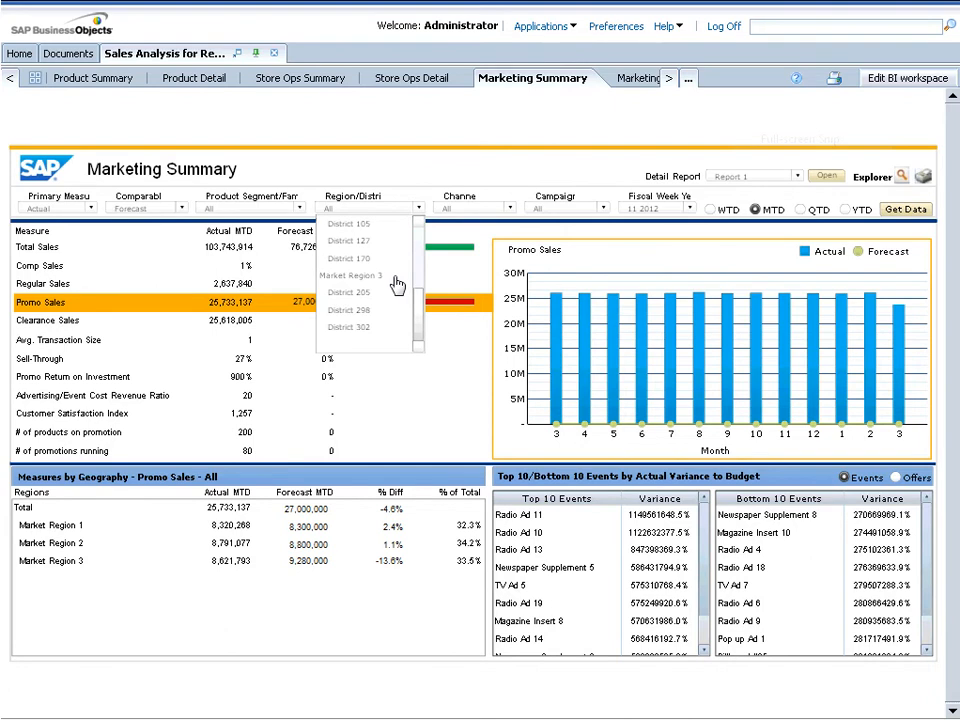
# Choose Market Region 3 from the Region/District dropdown
pyautogui.click(349, 275)
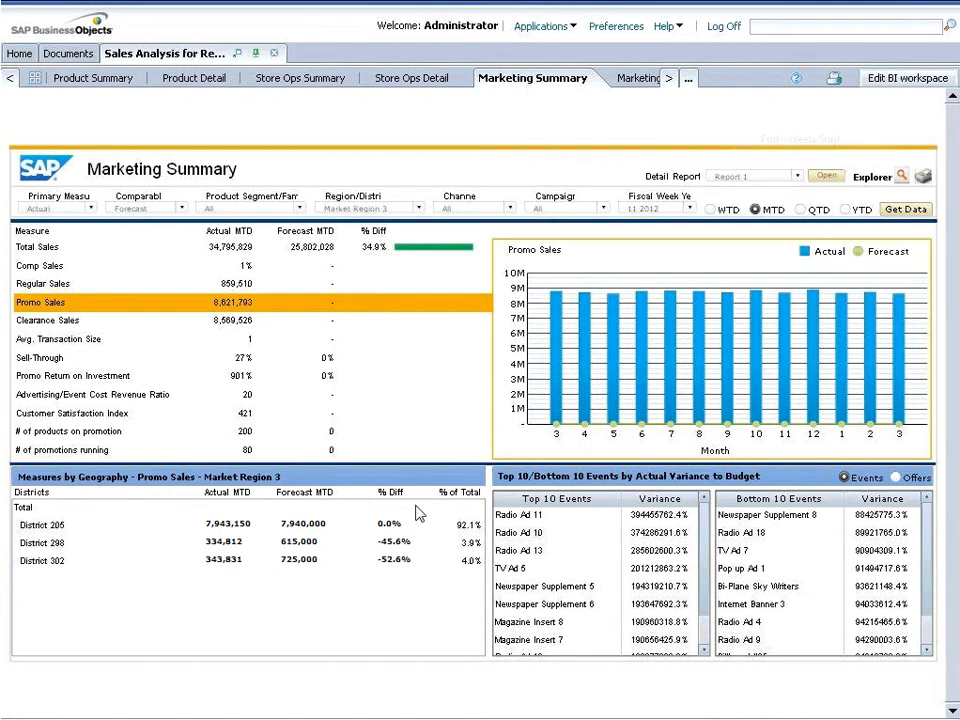
pyautogui.moveTo(425, 566)
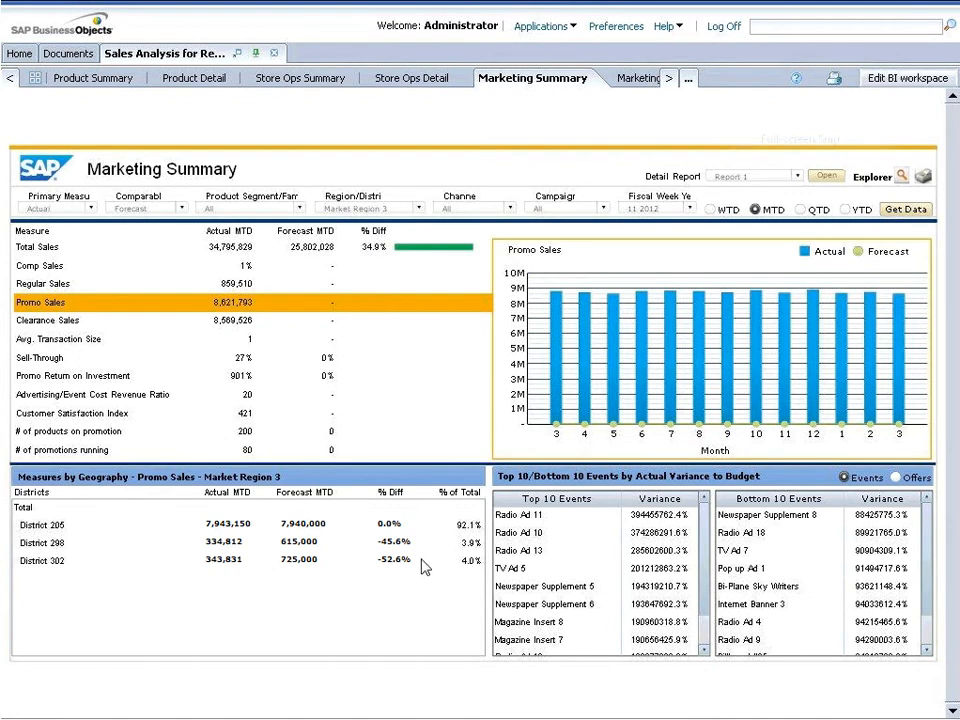
pyautogui.moveTo(125, 565)
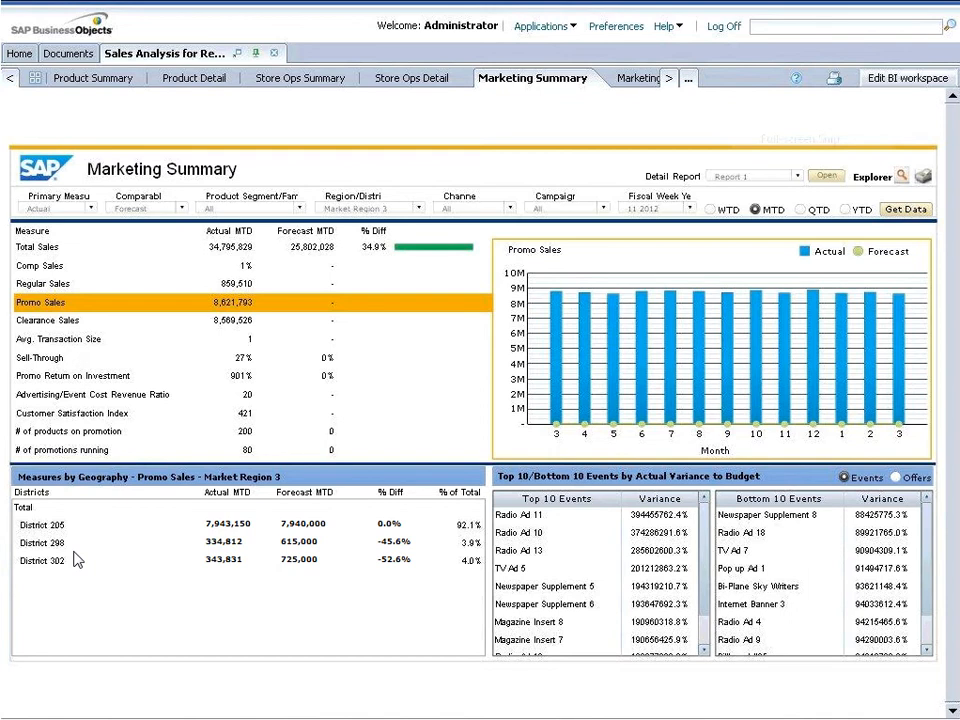
pyautogui.moveTo(290, 400)
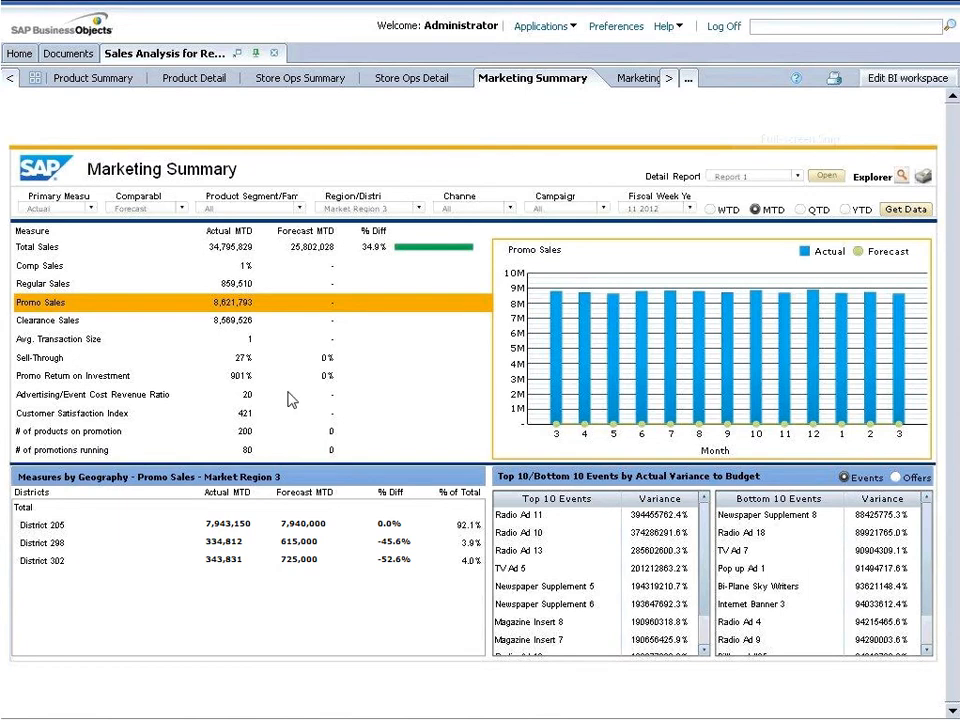
pyautogui.moveTo(637, 96)
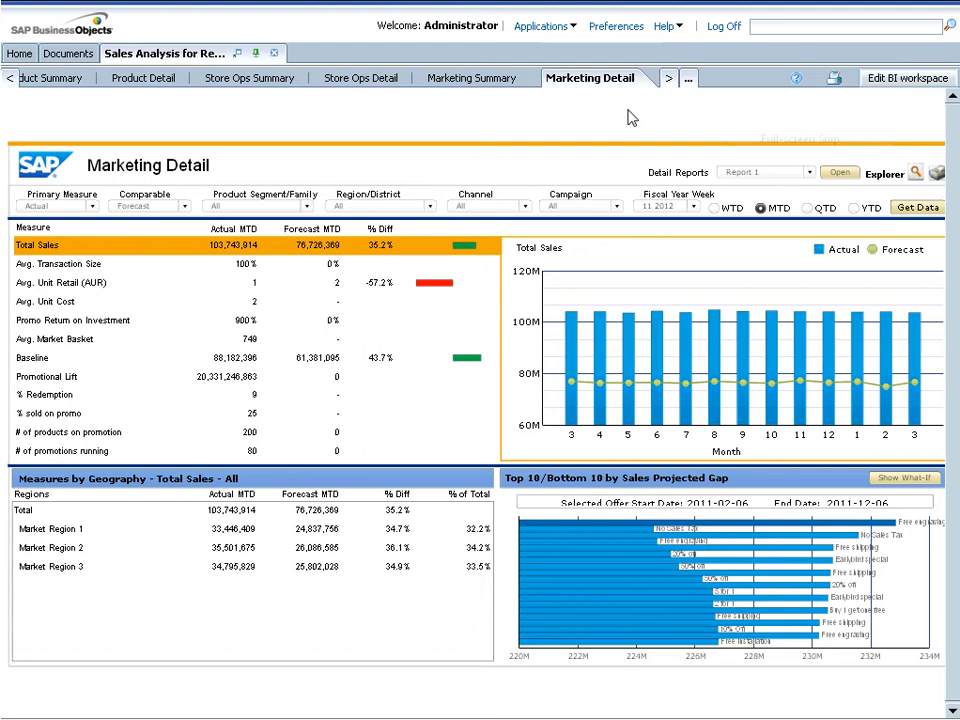
pyautogui.moveTo(451, 193)
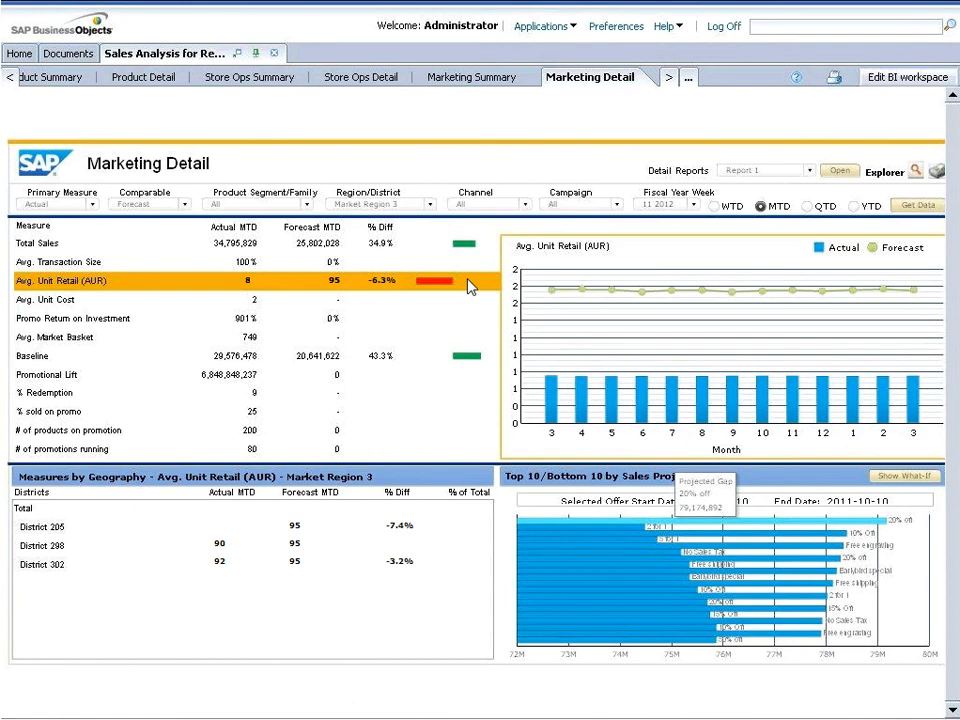
pyautogui.moveTo(703, 525)
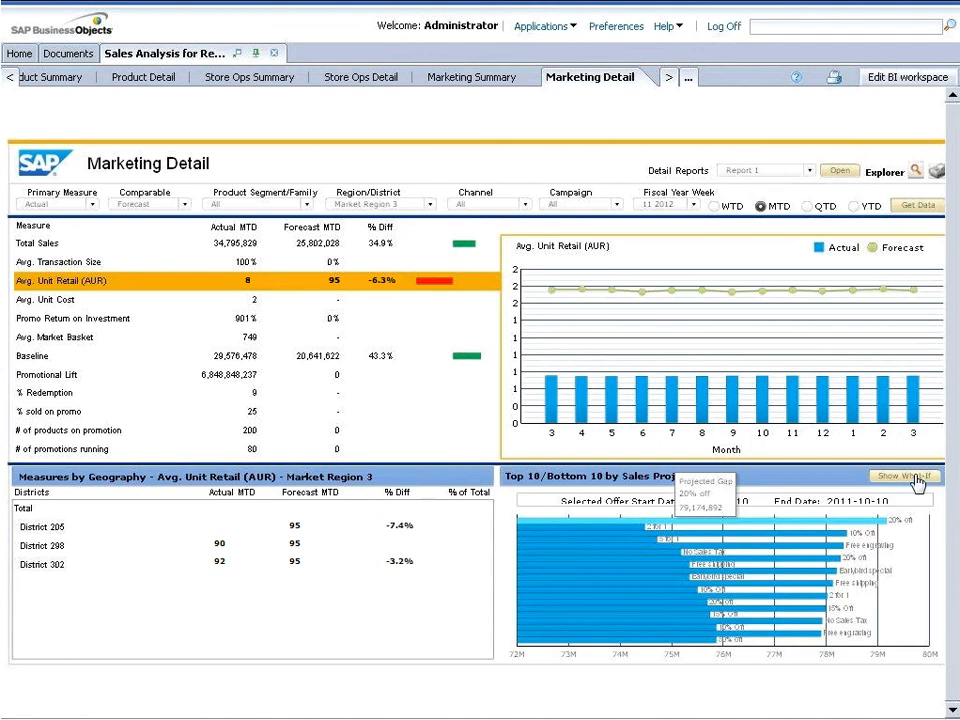
# Show the What-If projection from the Top 10/Bottom 10 Sales Projected Gap panel
pyautogui.click(905, 475)
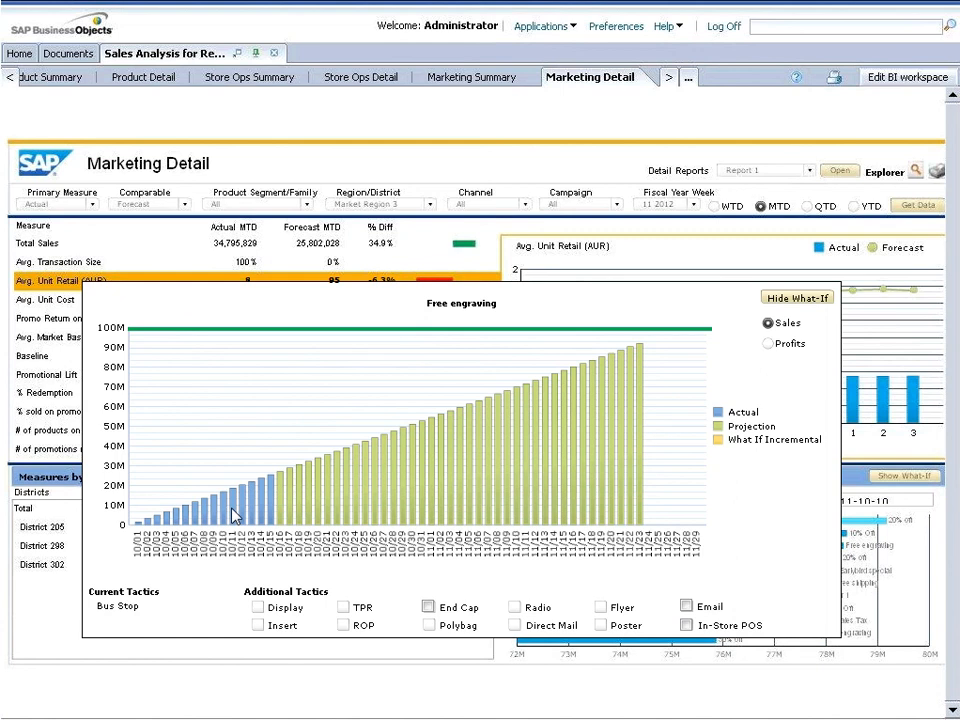
pyautogui.moveTo(422, 448)
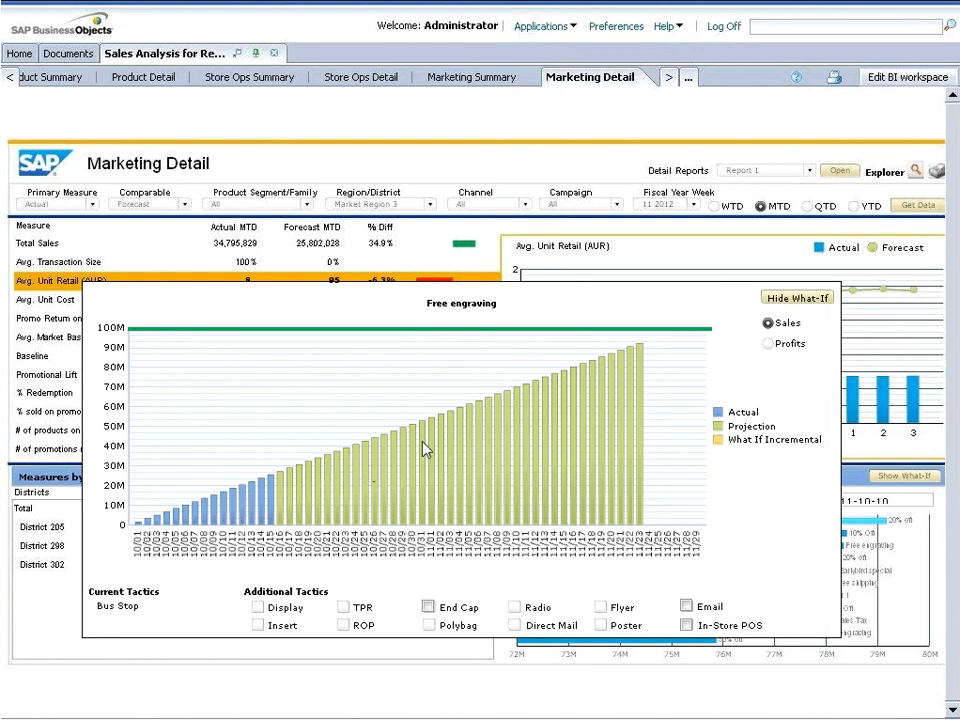
pyautogui.moveTo(432, 435)
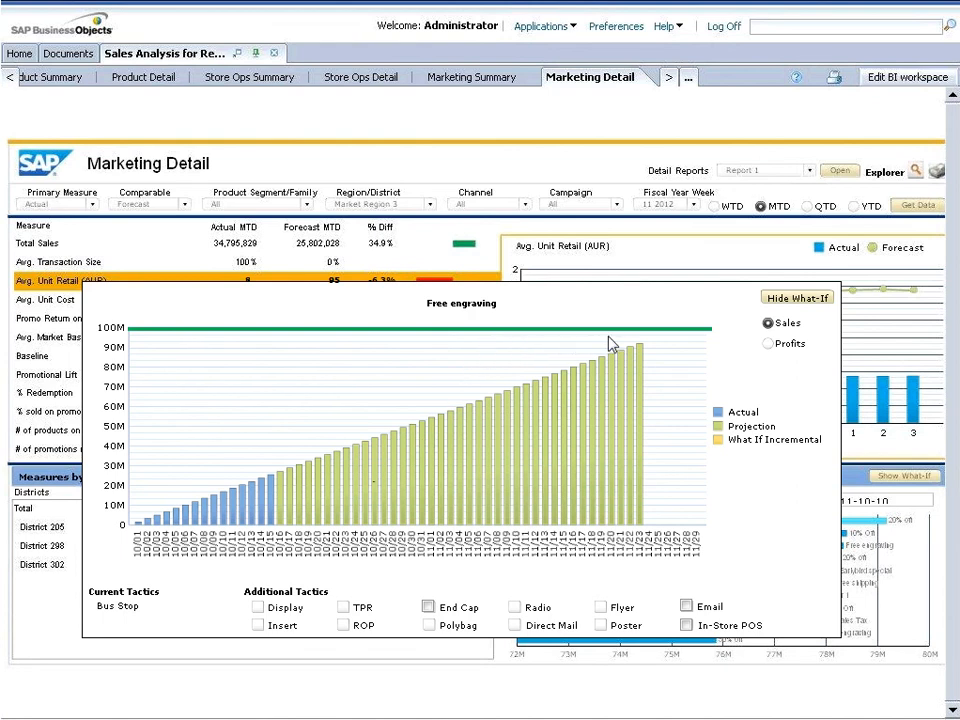
pyautogui.moveTo(658, 344)
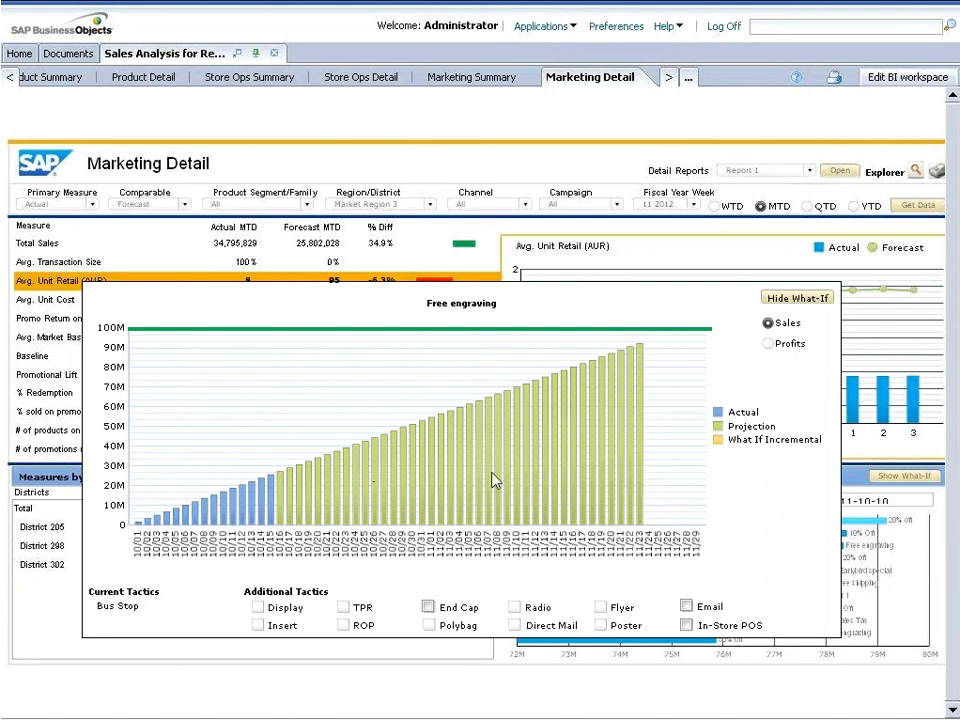
pyautogui.moveTo(443, 589)
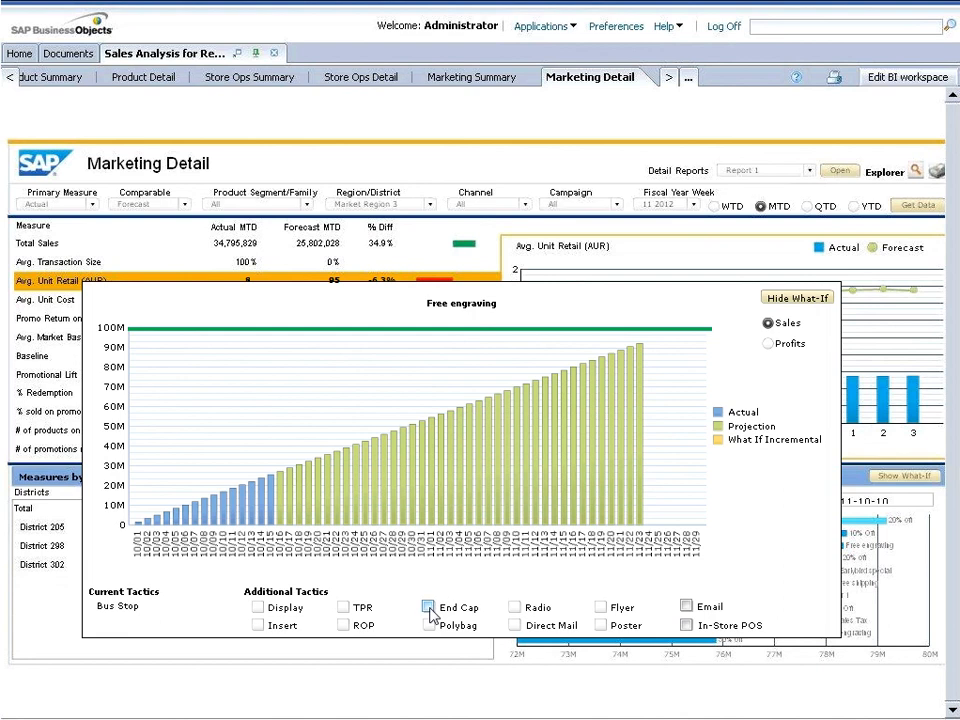
# Tick the End Cap, Email and In-Store POS additional tactics
pyautogui.click(428, 607)
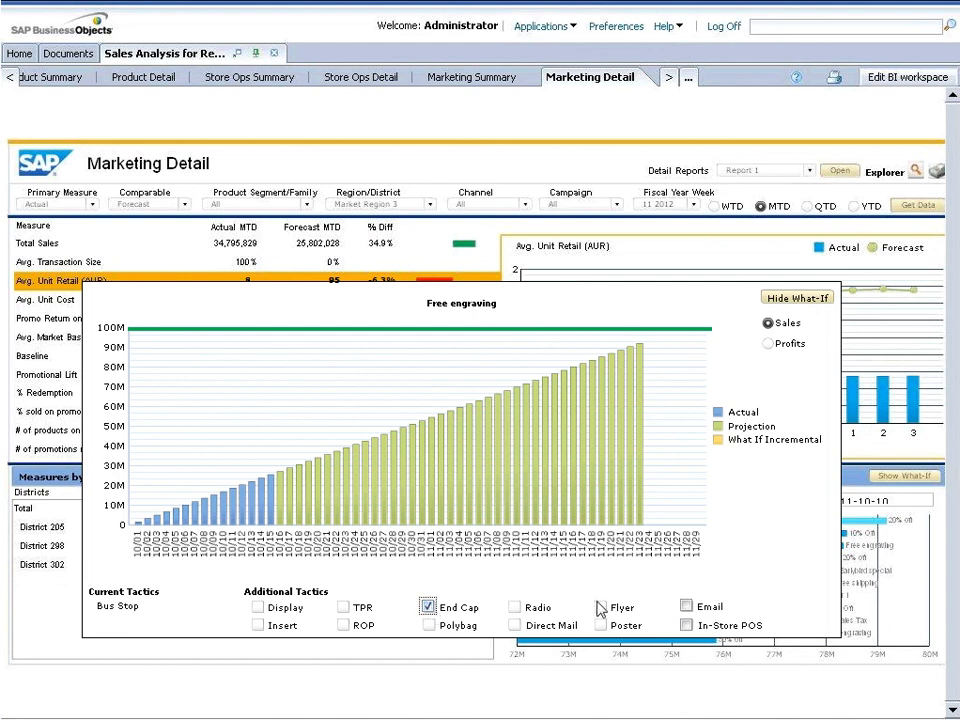
pyautogui.click(685, 606)
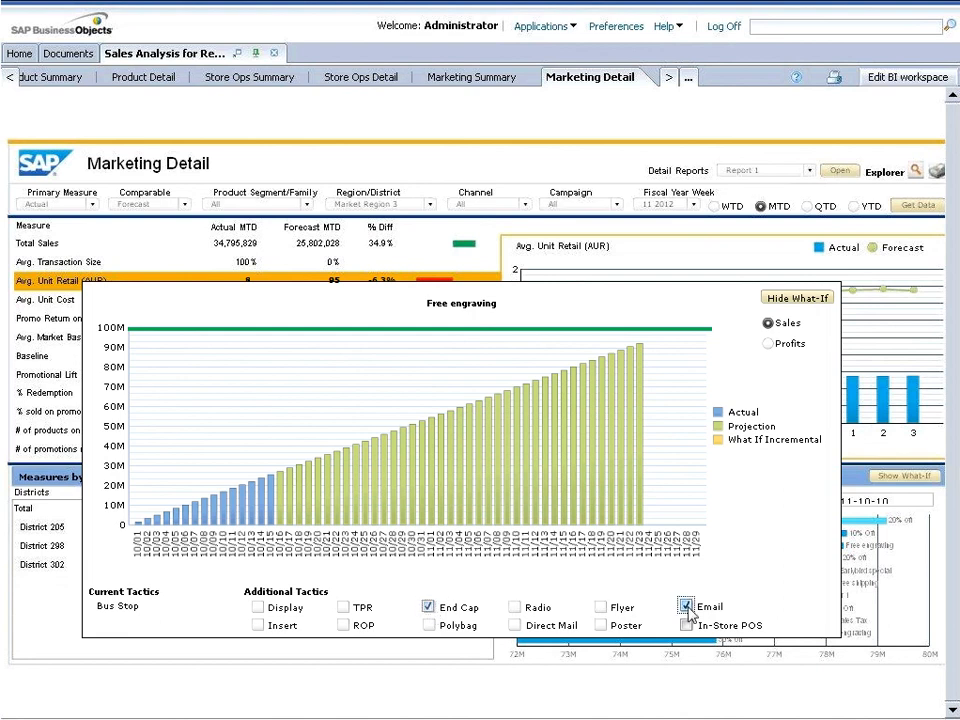
pyautogui.click(686, 625)
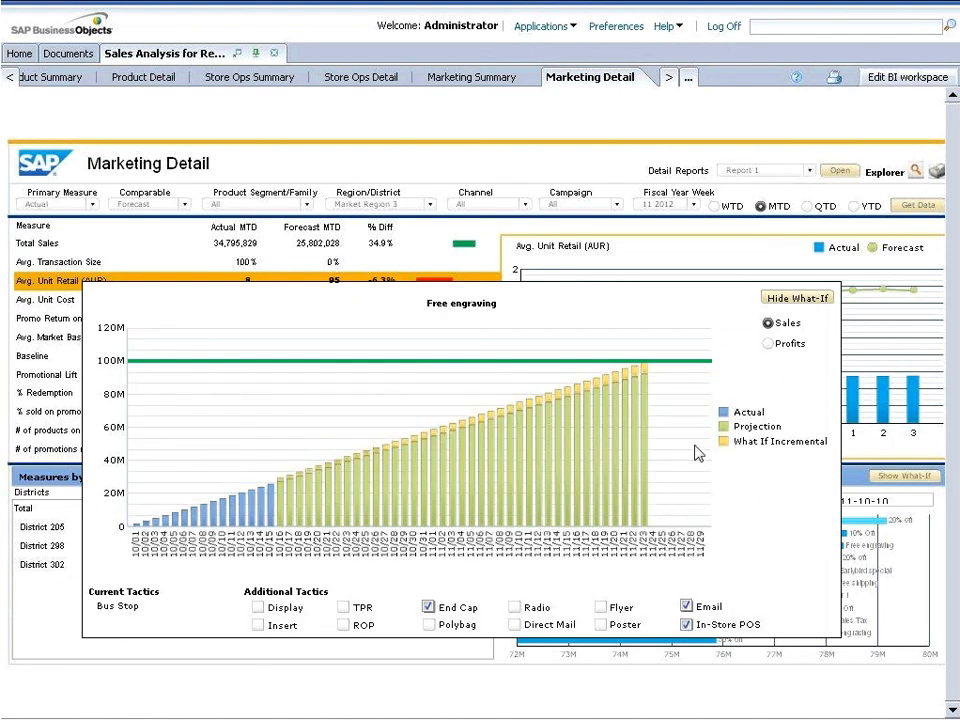
pyautogui.moveTo(662, 378)
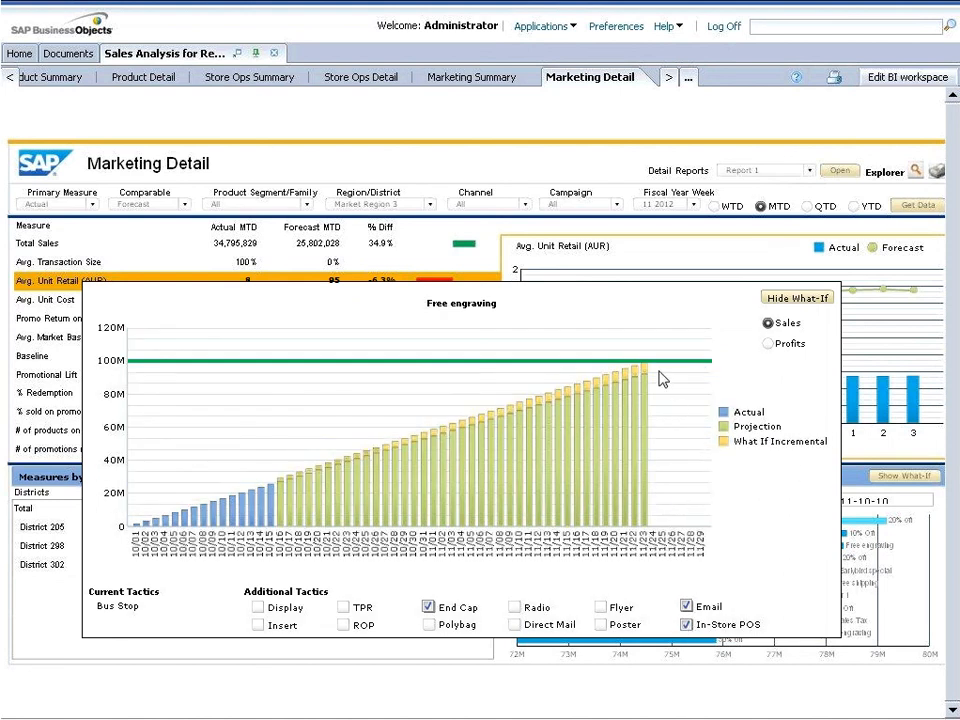